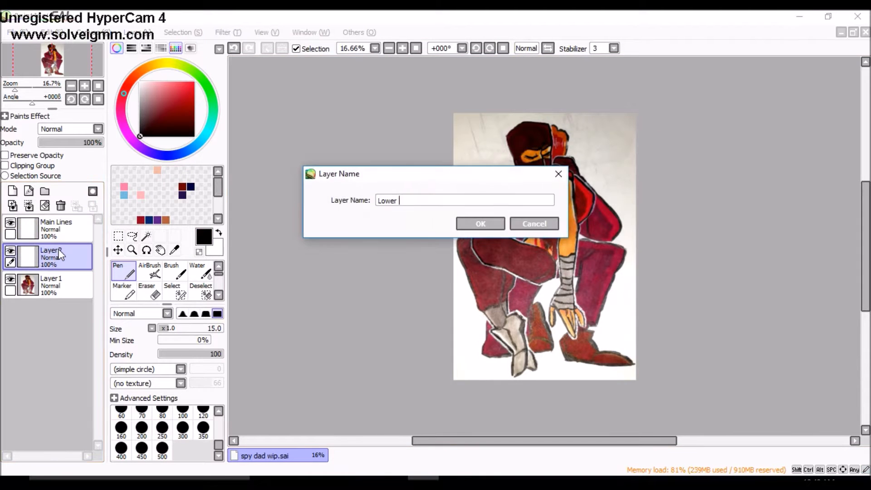
- Confirm the 'Lower lines' layer name and begin inking Spy's face in black
left_click(479, 223)
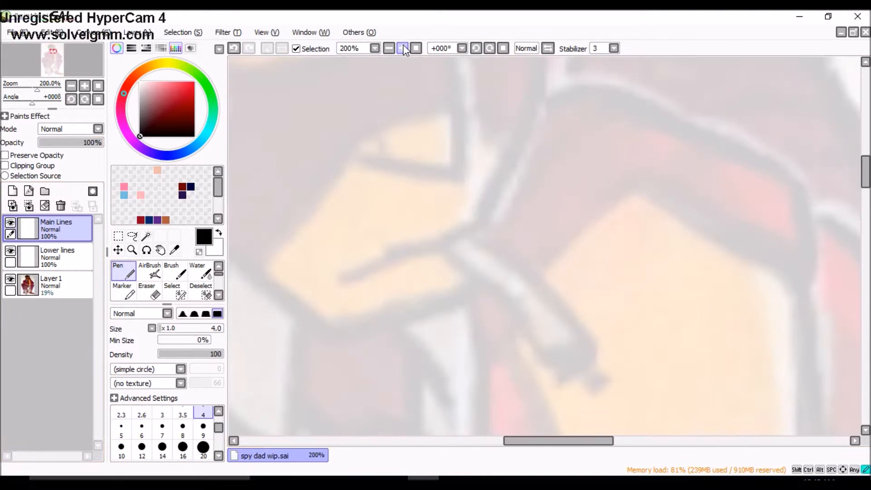
left_click_drag(490, 228, 606, 337)
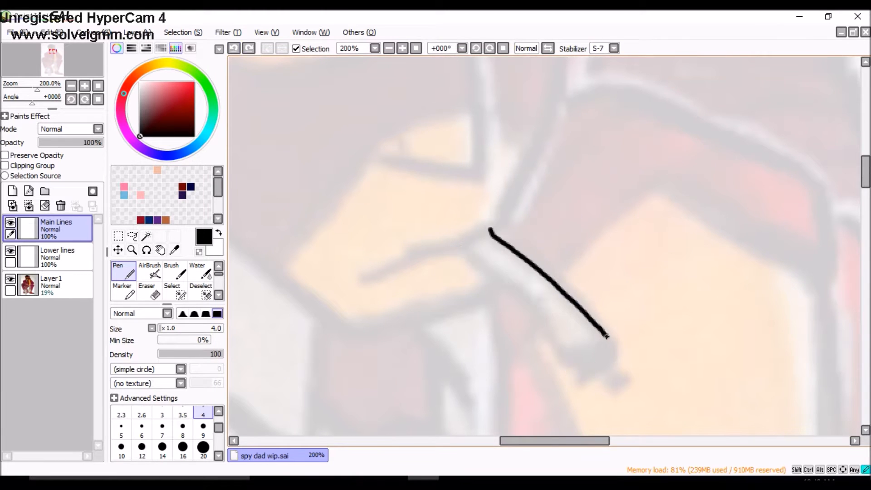
left_click_drag(489, 230, 558, 103)
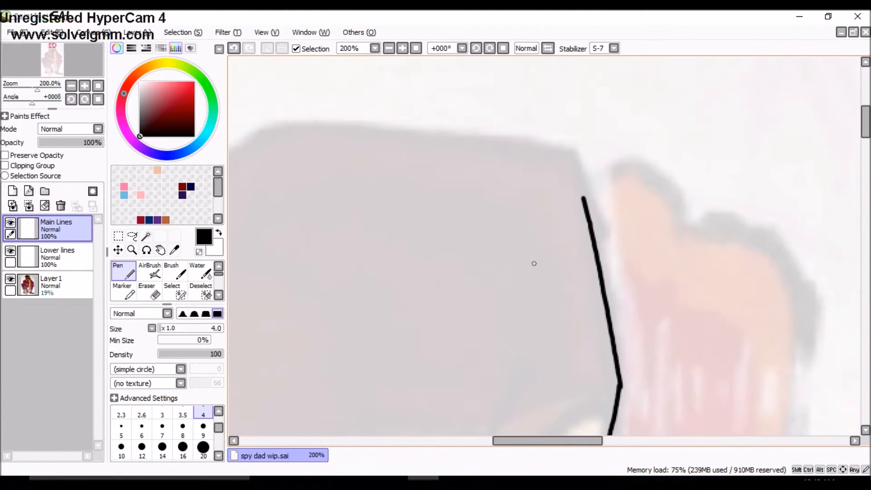
left_click(218, 48)
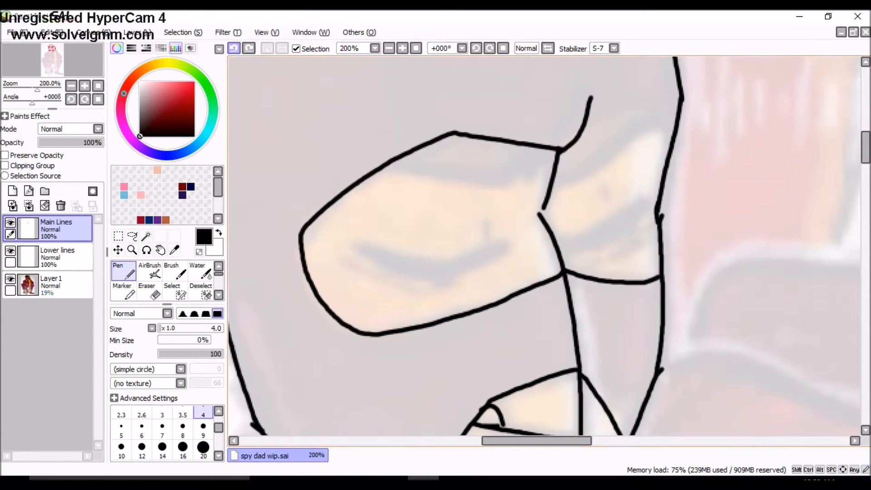
left_click(161, 427)
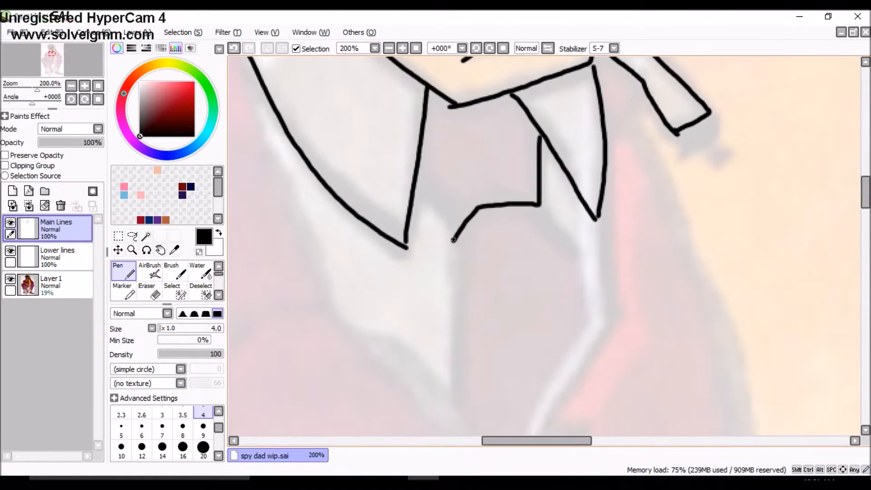
- Ink black contours along Spy's shoulder and arm with the size-4 Pen
left_click(147, 277)
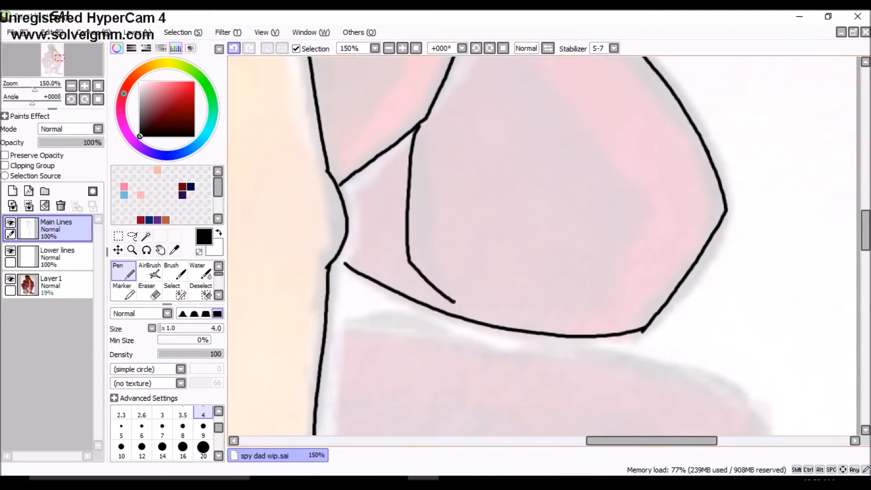
left_click(58, 256)
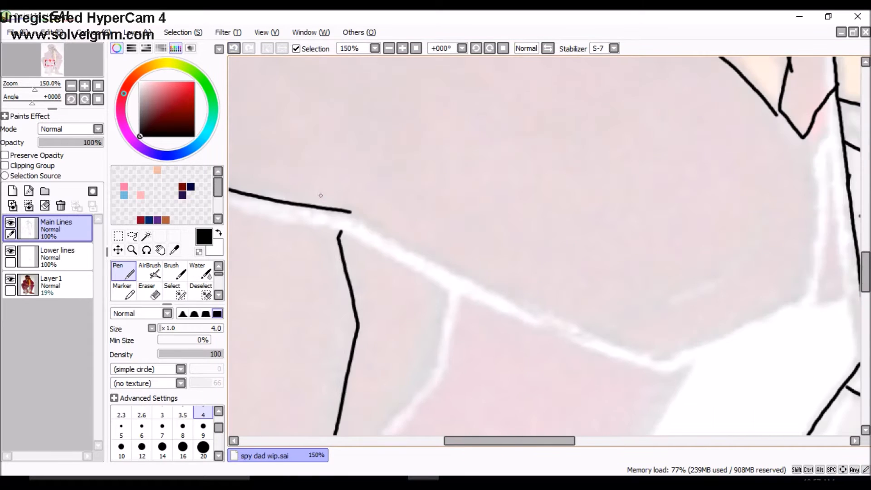
- Add black outlines around Spy's head and face on Main Lines at 200%
left_click(147, 275)
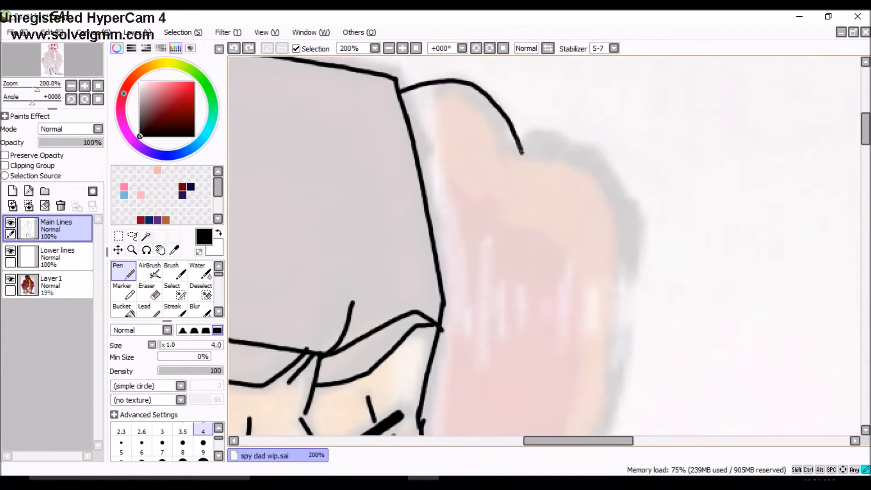
- Search Google for 'tf2 spy' and view the image results
type("S")
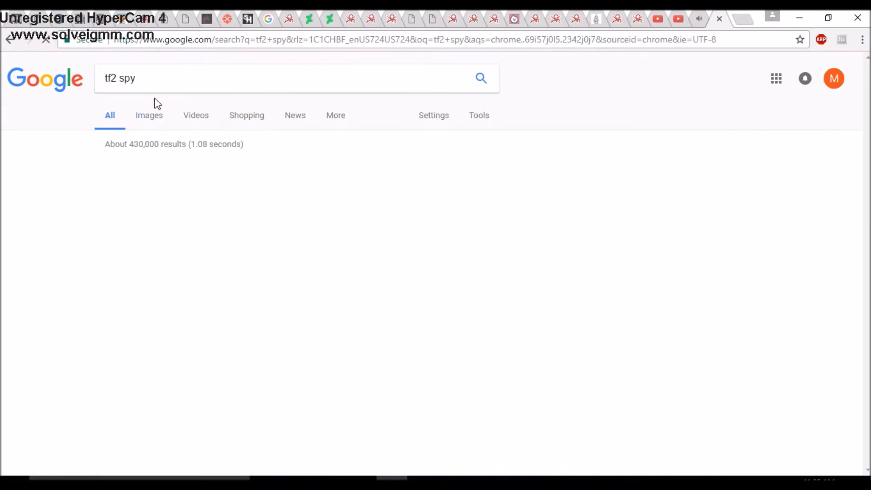
left_click(148, 115)
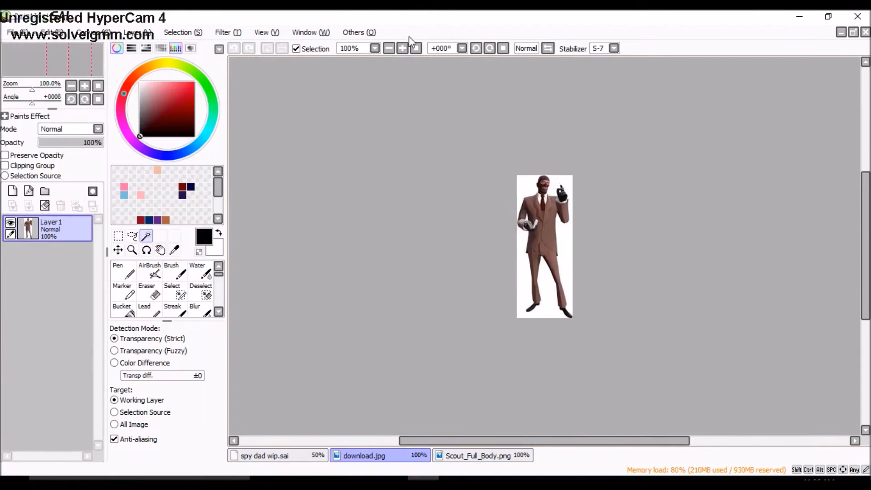
- Return to the fan art drawing and adjust zoom around Spy's face
left_click(264, 455)
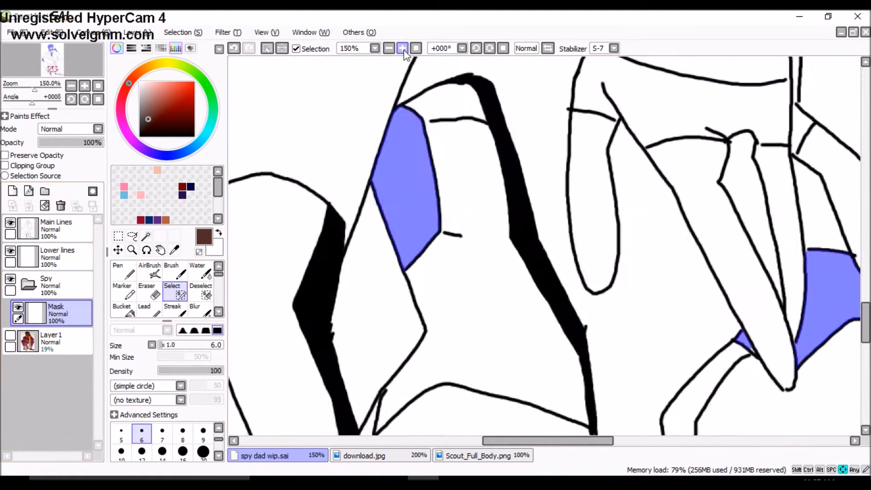
left_click(402, 49)
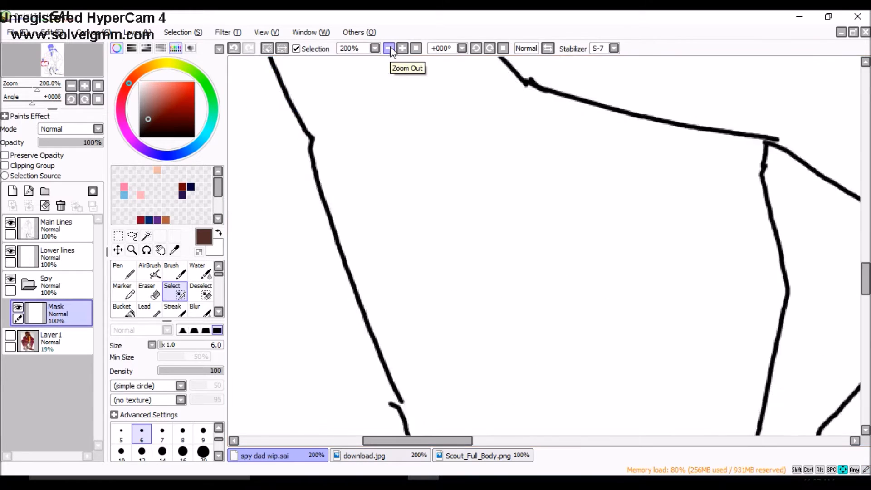
left_click(388, 48)
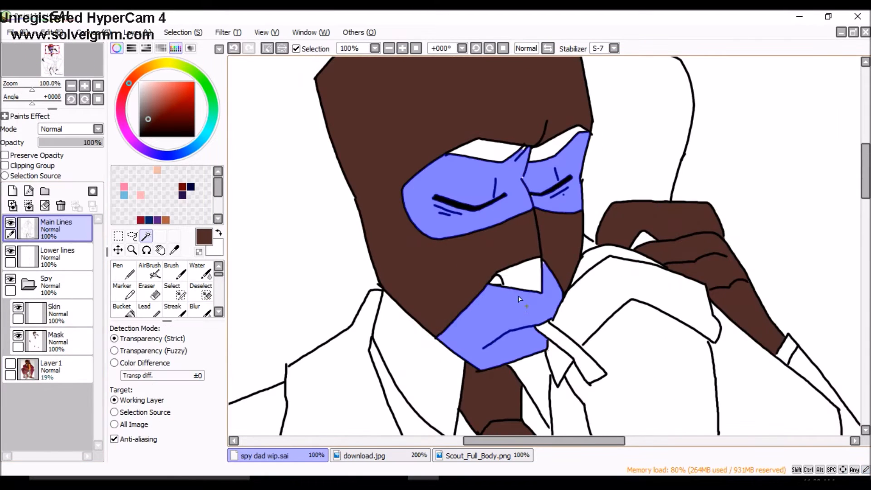
- Fill Spy's face tan, mark the suit areas, and bring up the Spy reference
left_click(171, 294)
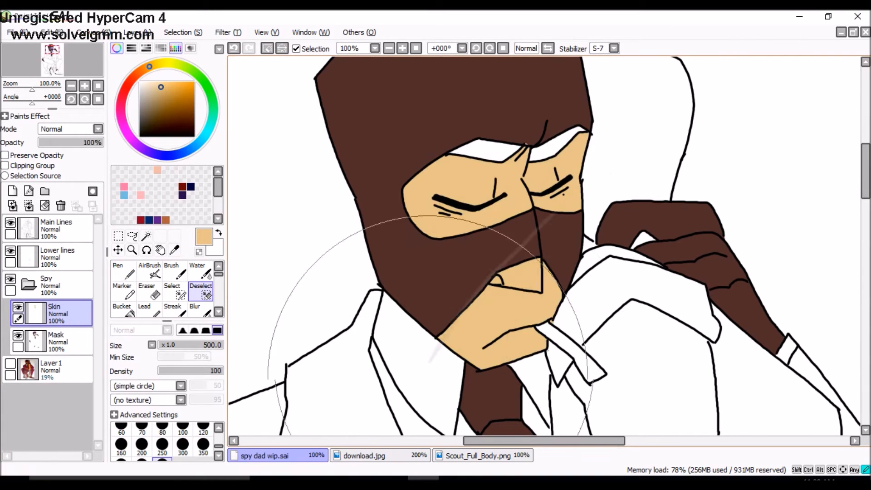
left_click(401, 48)
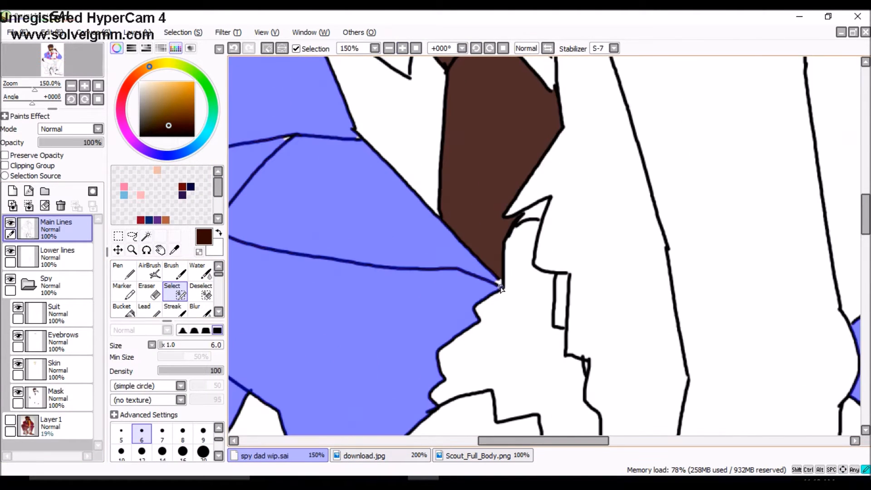
scroll("down", 3)
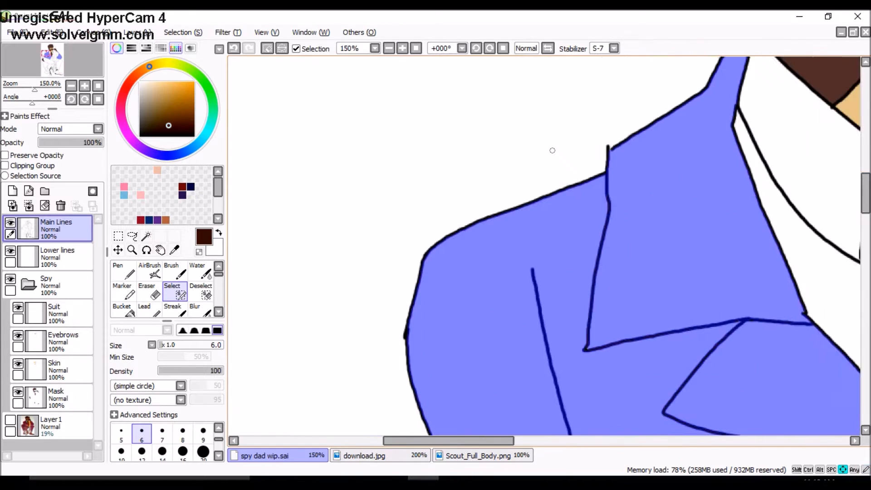
left_click(364, 455)
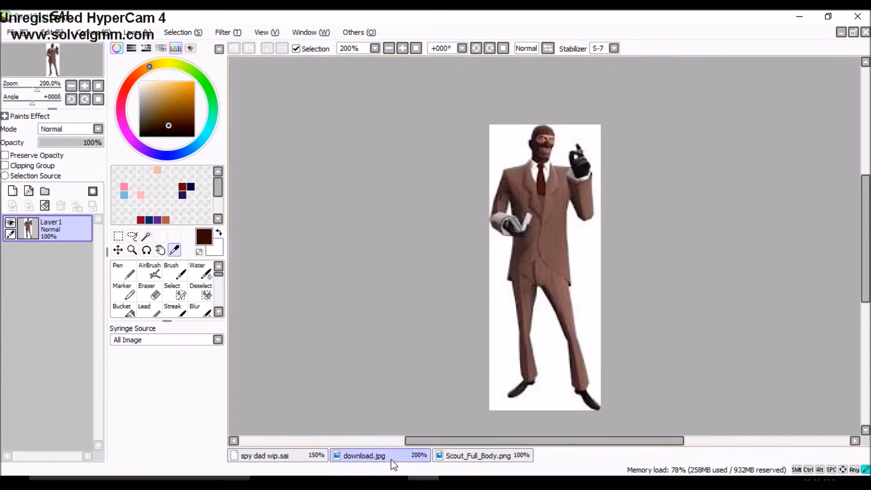
- Sample the suit brown from the Spy reference picture
left_click(265, 455)
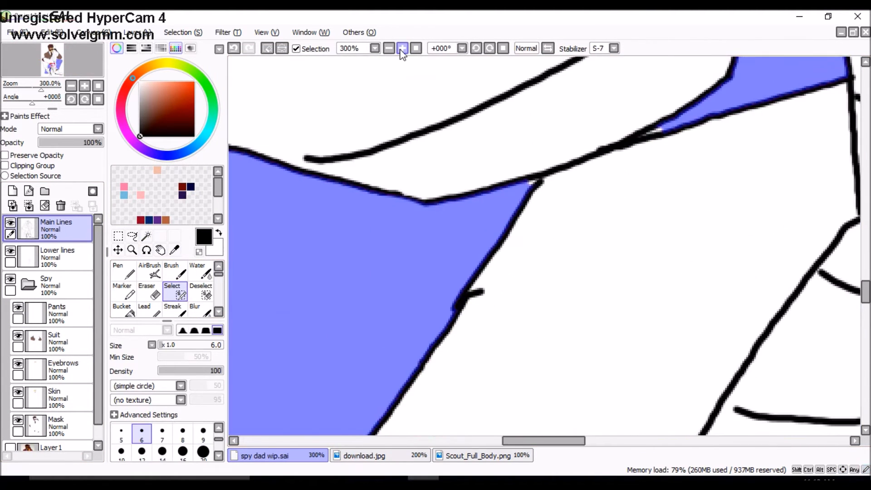
- Fill Spy's trousers with a darker brown and mark his shirt collar areas
left_click(403, 49)
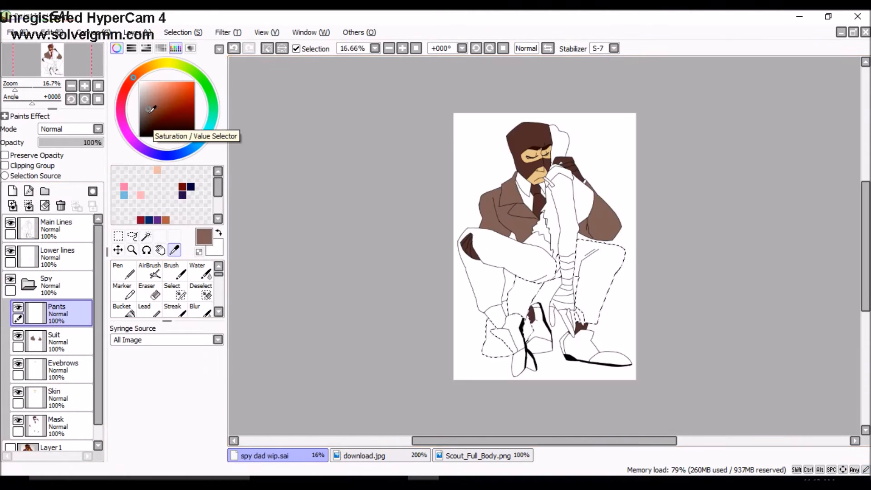
left_click(117, 273)
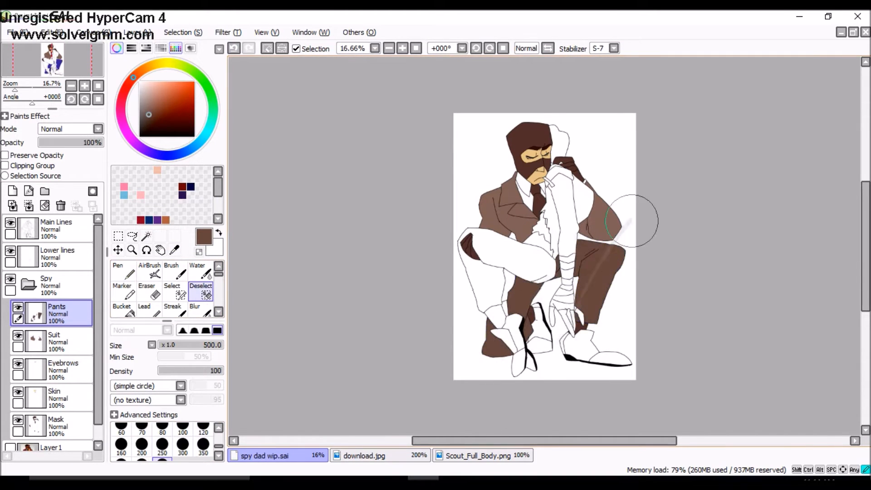
left_click(403, 48)
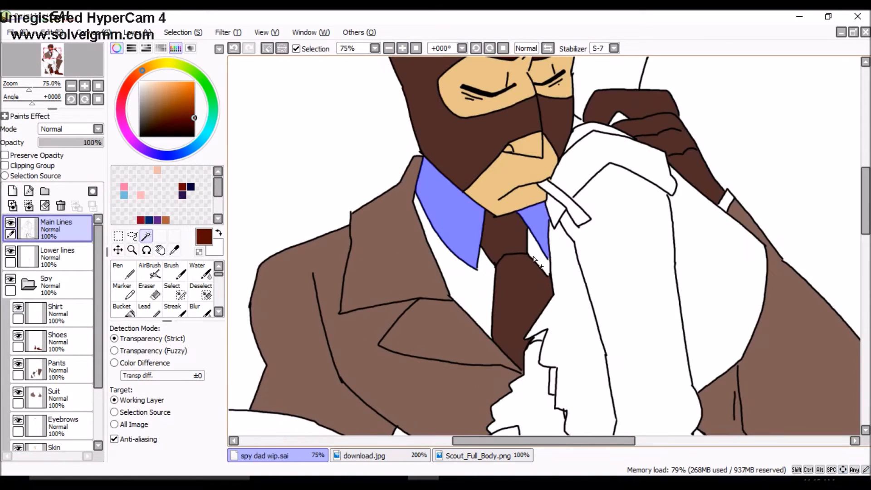
left_click(172, 289)
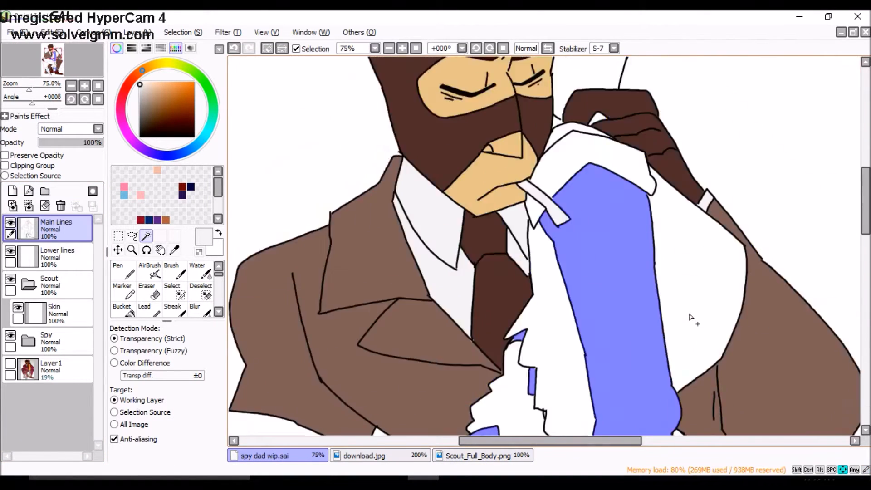
- Zoom along Scout's arm and fill his skin areas with tan
left_click(389, 49)
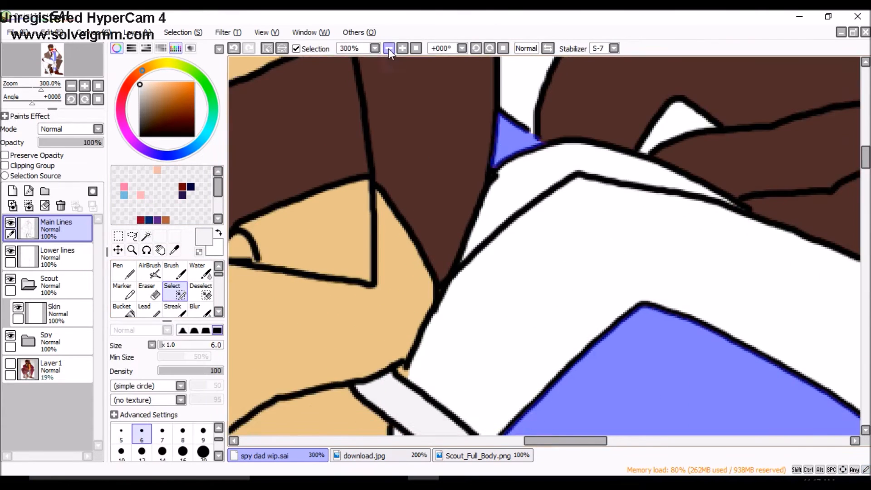
left_click(389, 49)
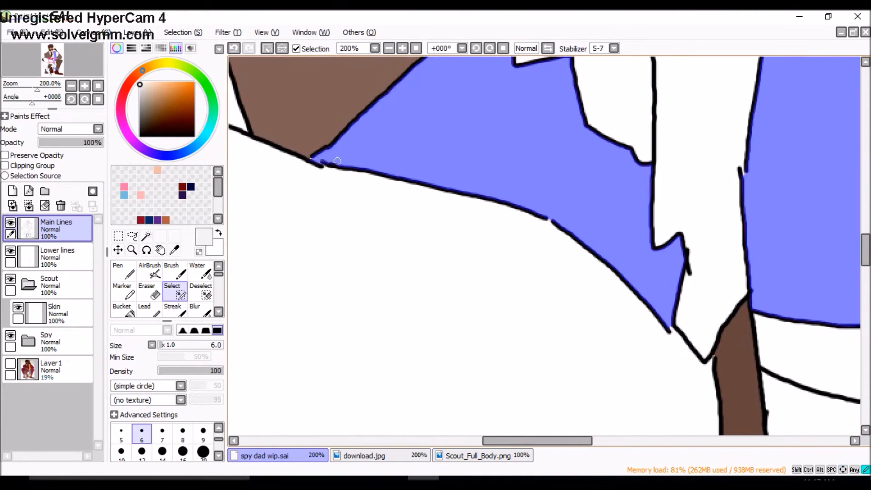
left_click(389, 48)
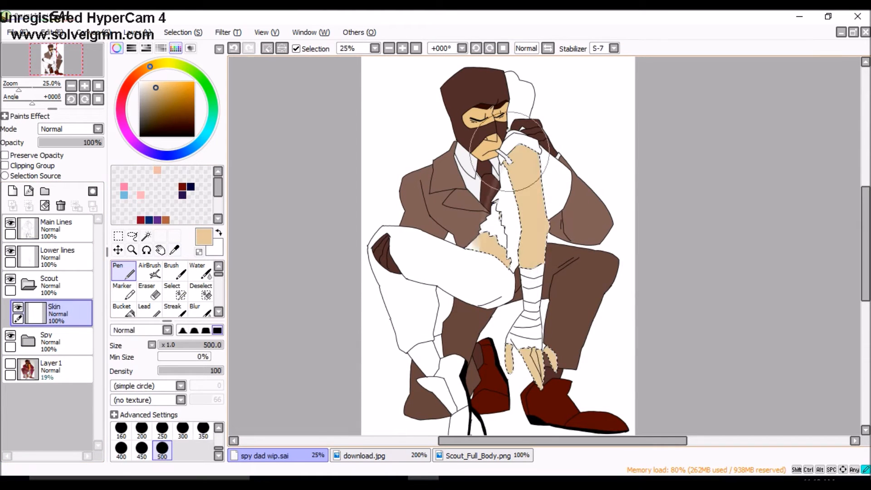
left_click(147, 236)
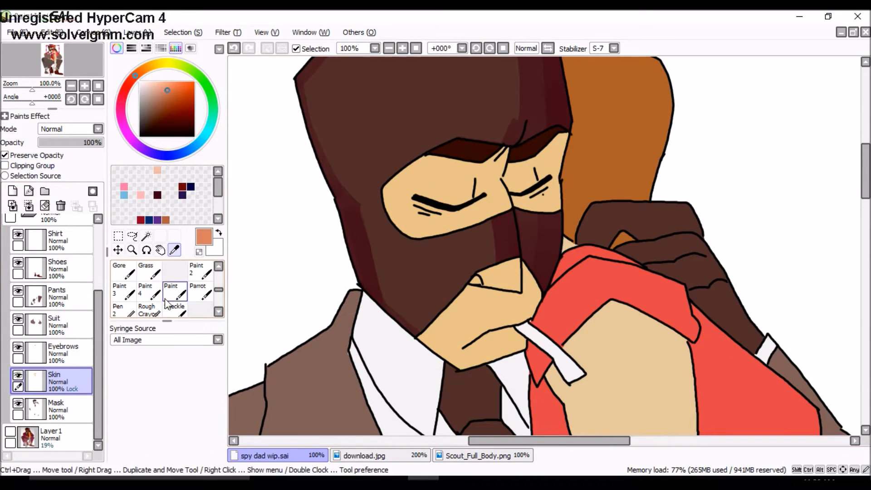
- Shade Spy's face, suit and trousers with a soft paint brush
left_click(145, 292)
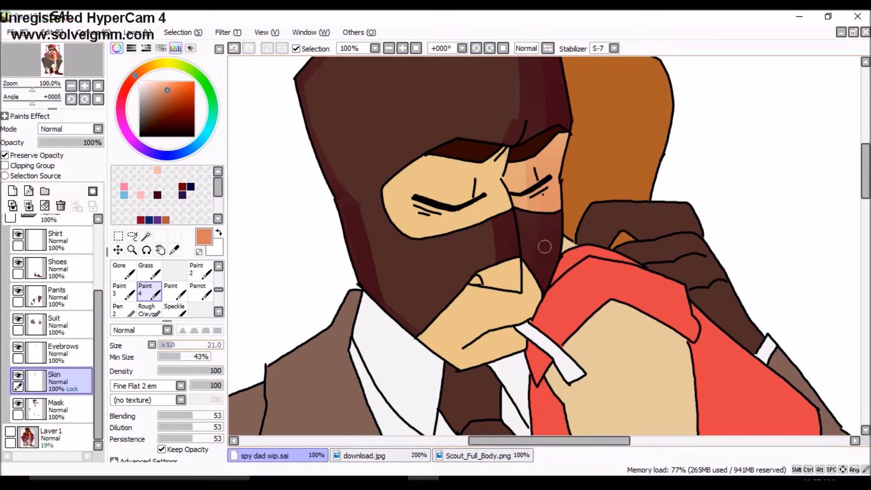
left_click_drag(544, 247, 514, 288)
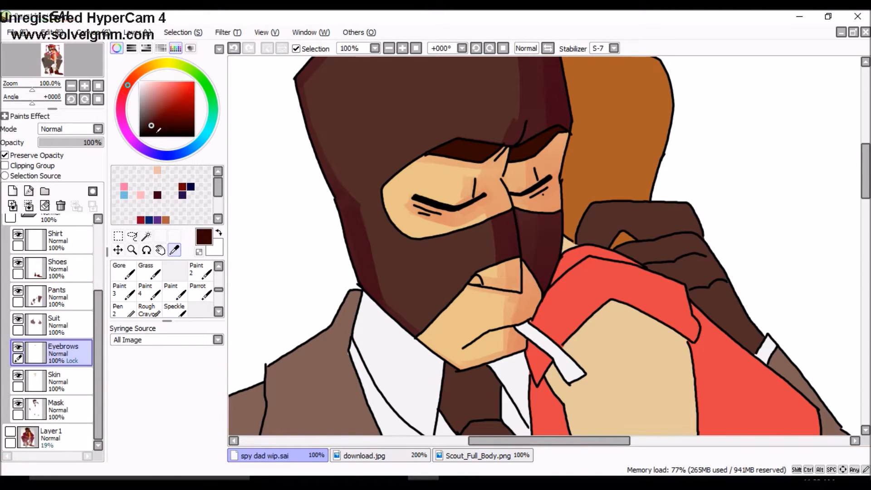
left_click(145, 289)
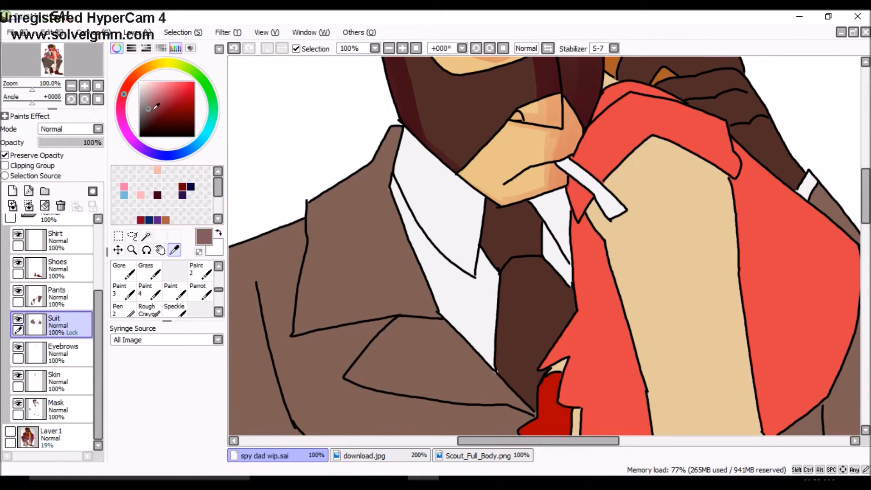
left_click(145, 289)
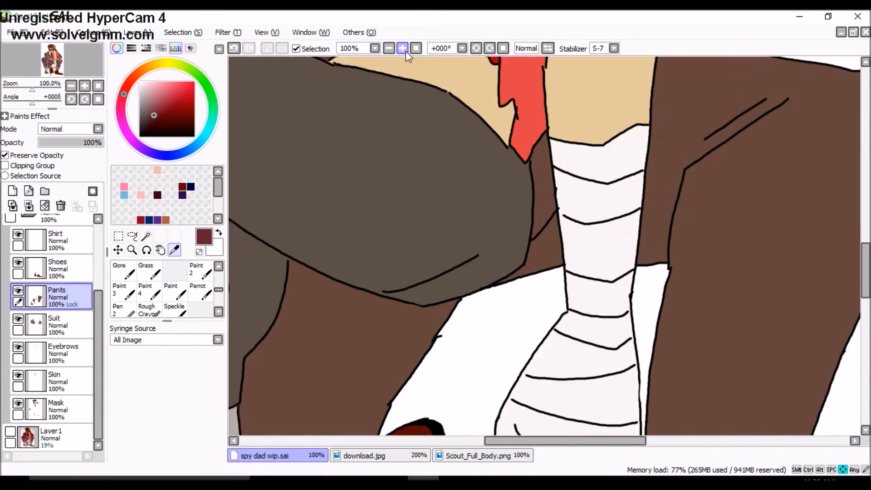
left_click(146, 289)
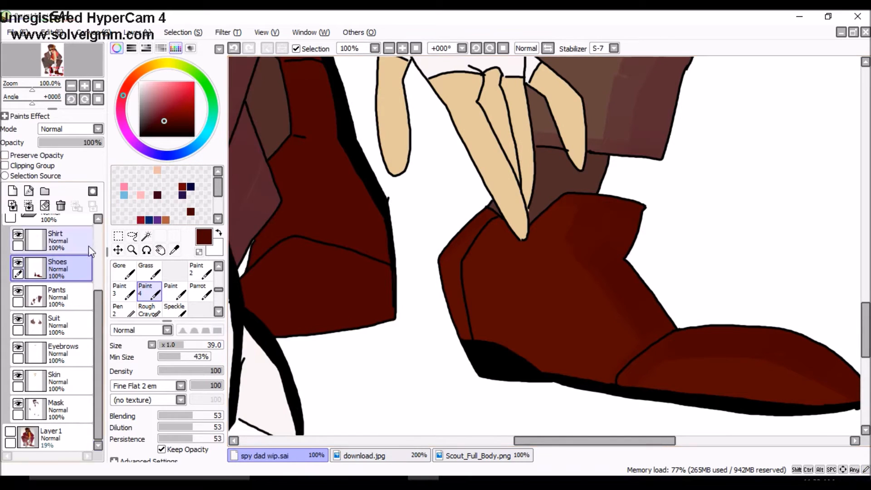
left_click(403, 49)
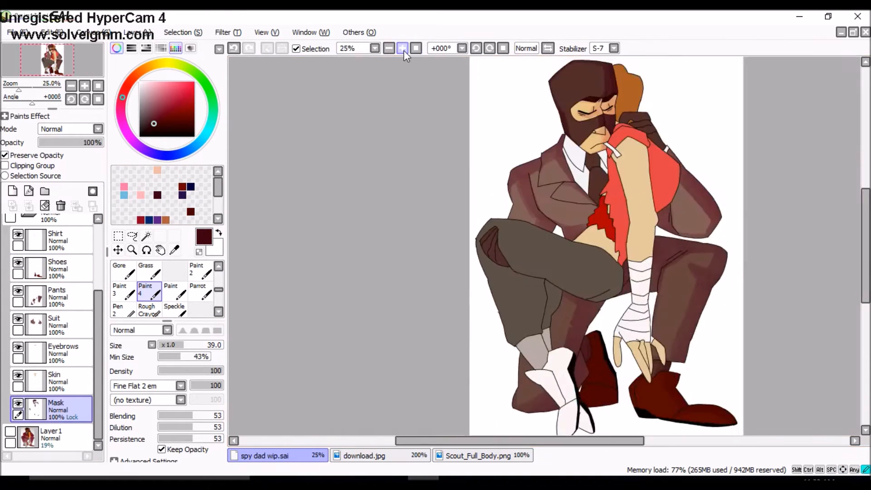
- Paint soft pale shadows on Spy's white shirt collar using a sampled colour
left_click(402, 47)
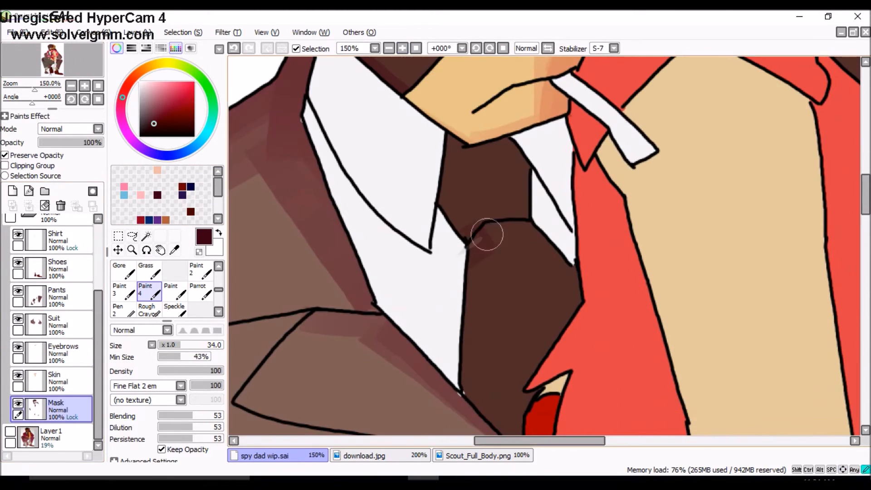
left_click(175, 250)
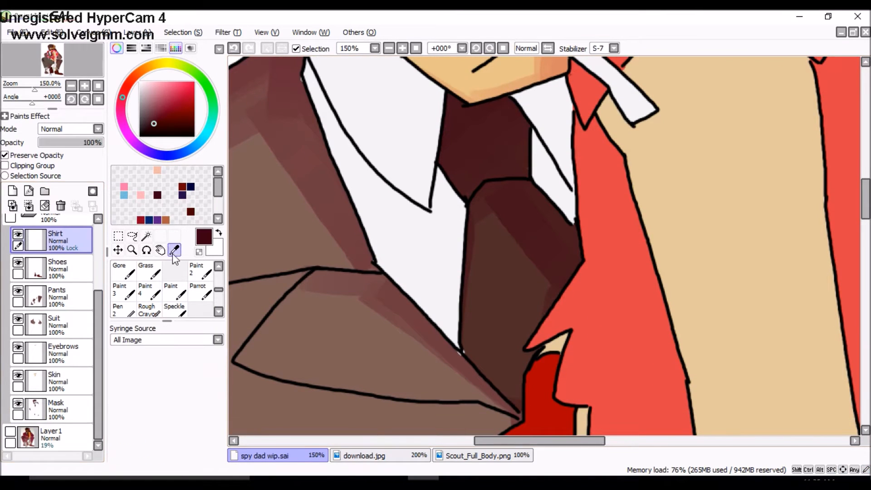
left_click(145, 291)
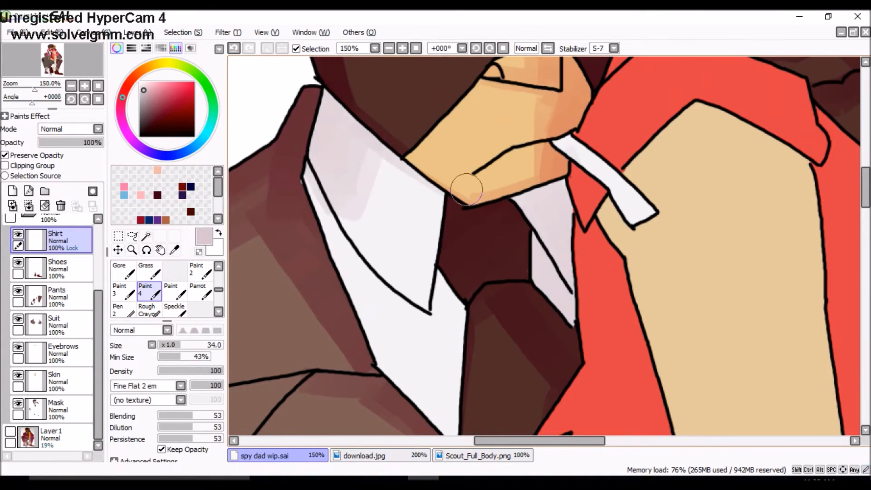
left_click(17, 32)
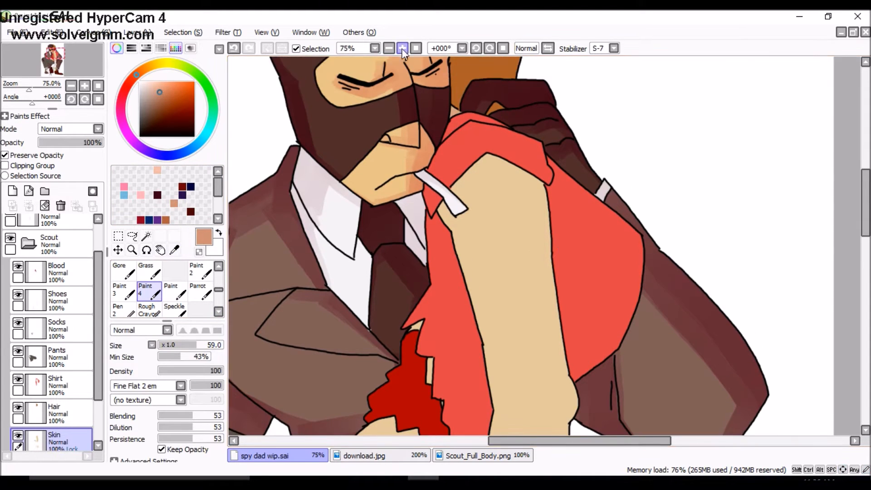
- Paint darker shading on Scout's skin, hair and white sock with the Paint 4 brush
left_click(403, 48)
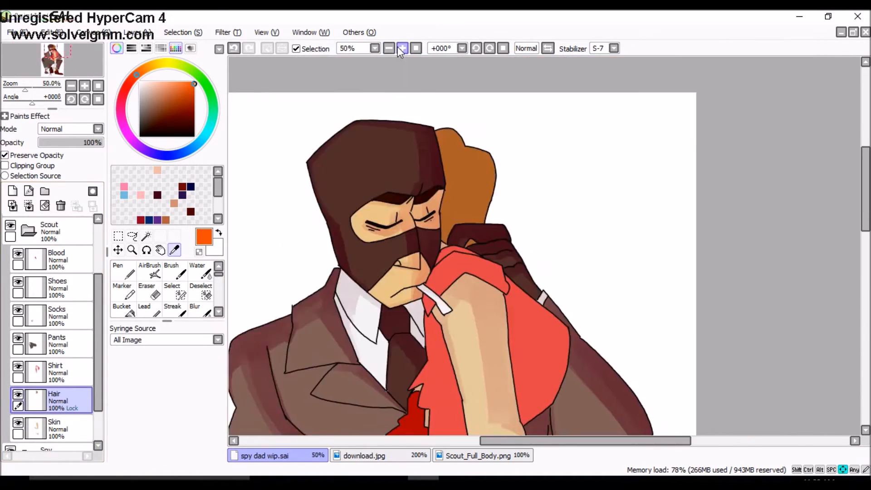
left_click(402, 48)
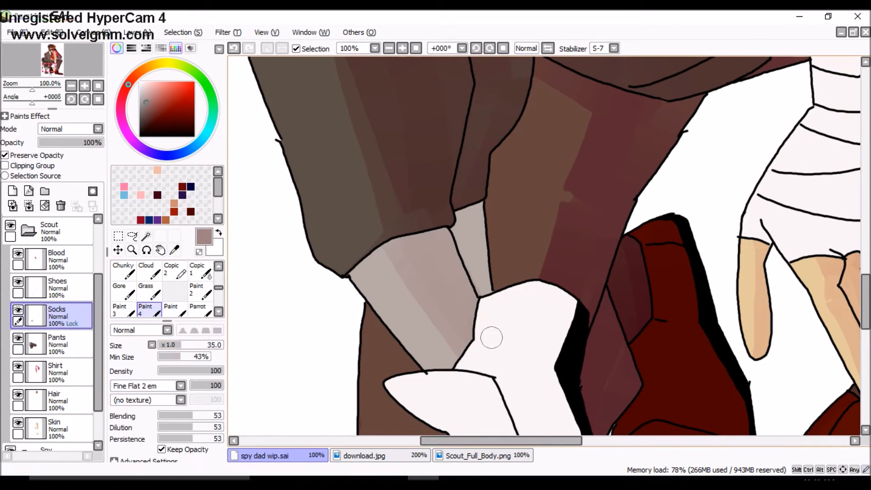
left_click(55, 286)
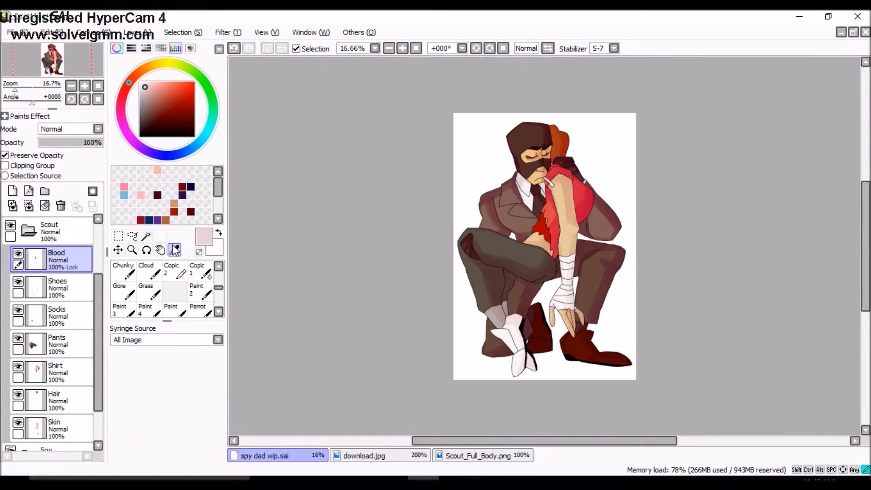
- Shade Scout's blood wound in darker red and streak blood down over the exposed skin
left_click(145, 295)
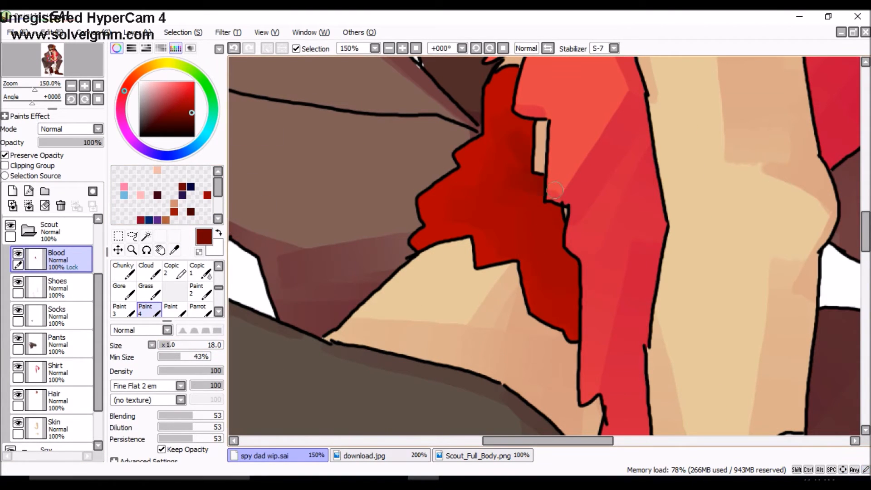
left_click_drag(556, 192, 588, 315)
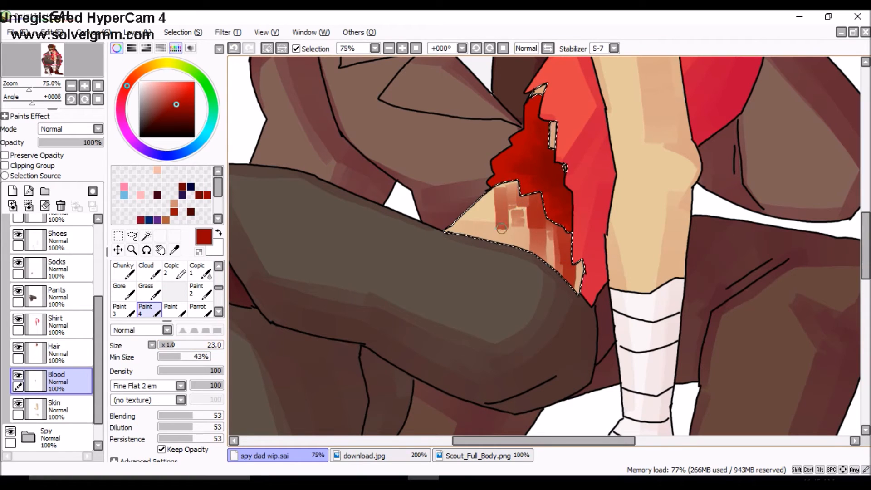
left_click_drag(511, 228, 539, 245)
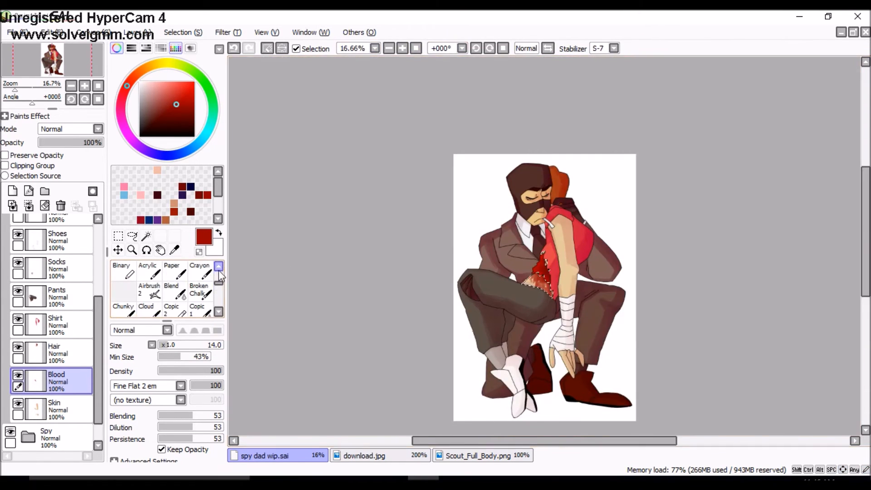
left_click(17, 32)
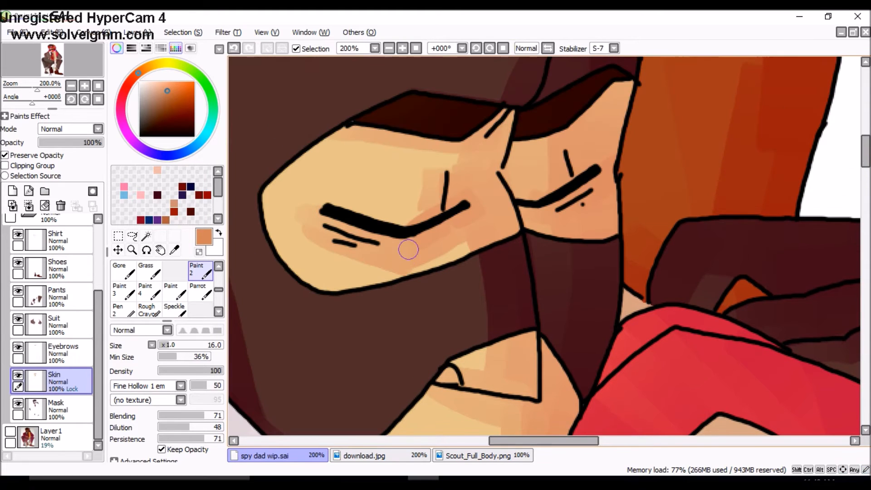
- Paint blush under Spy's closed eyes and pick a brown swatch for his nose lineart
left_click_drag(408, 250, 505, 104)
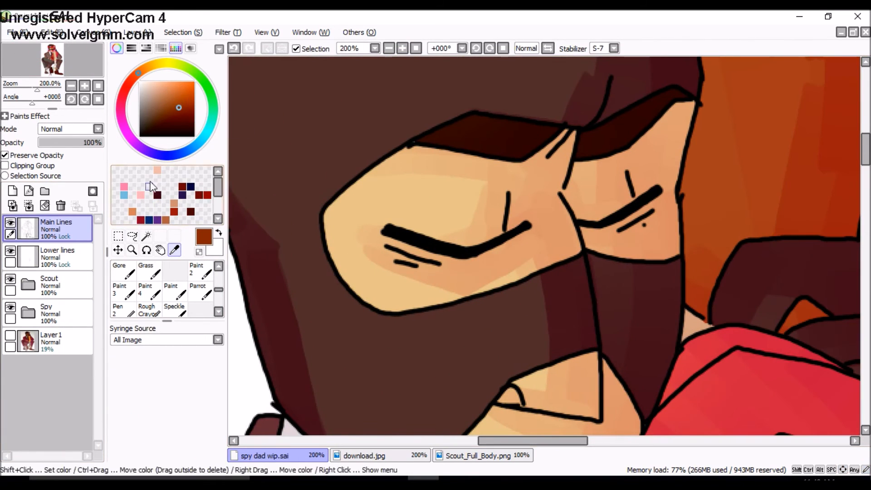
left_click(117, 269)
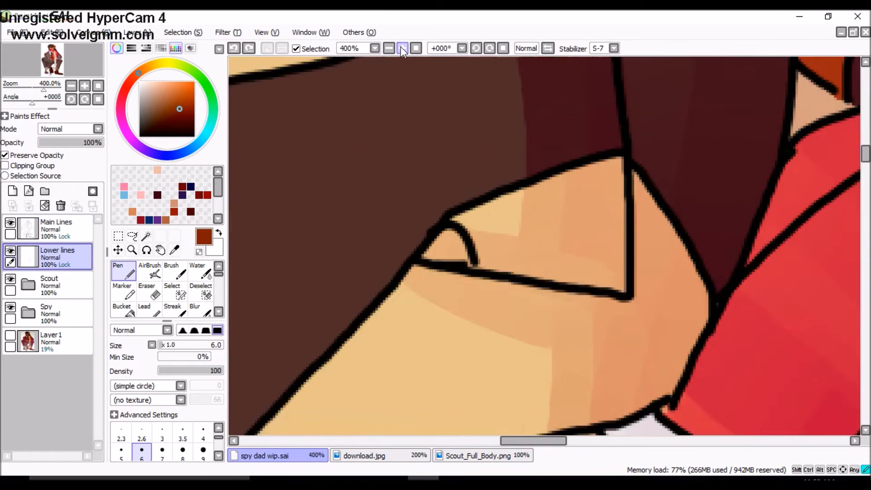
left_click(388, 48)
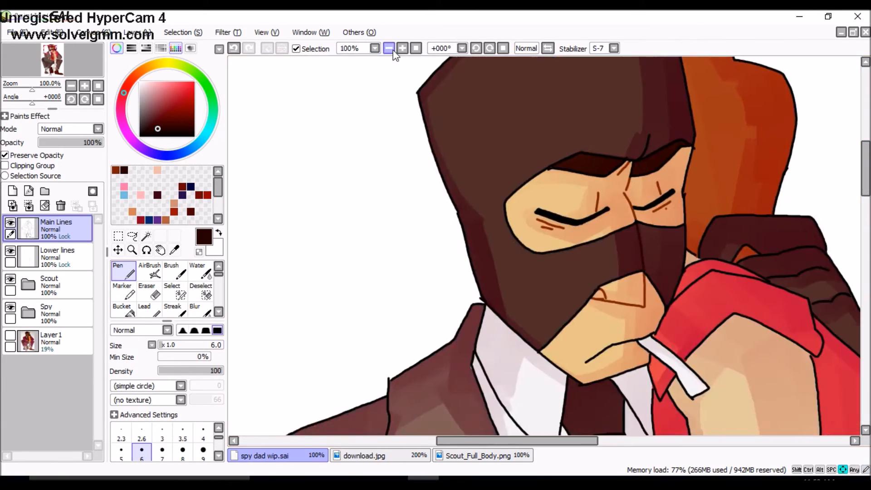
left_click(401, 48)
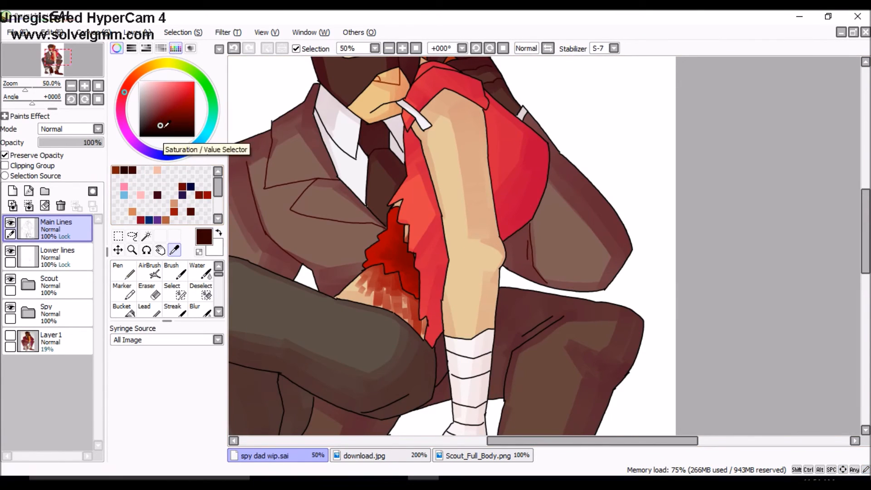
- Recolour the collar lineart muted pink and the finger outlines warm brown
left_click(402, 49)
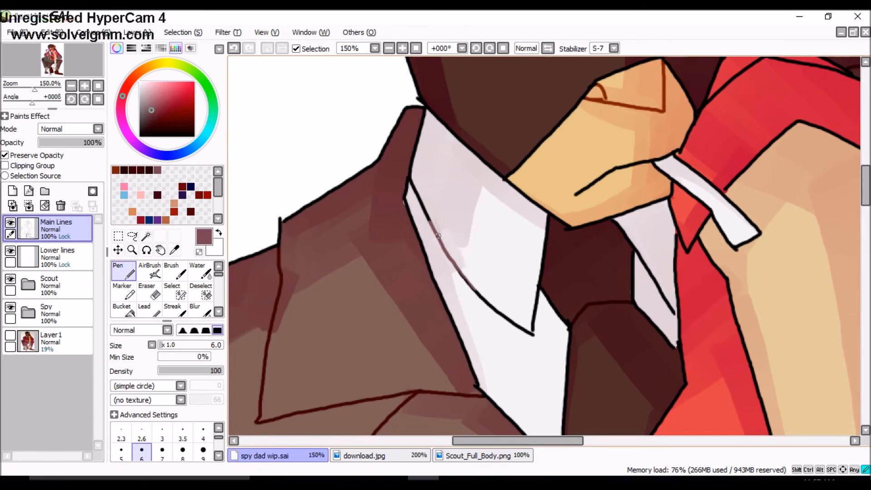
left_click_drag(413, 181, 533, 342)
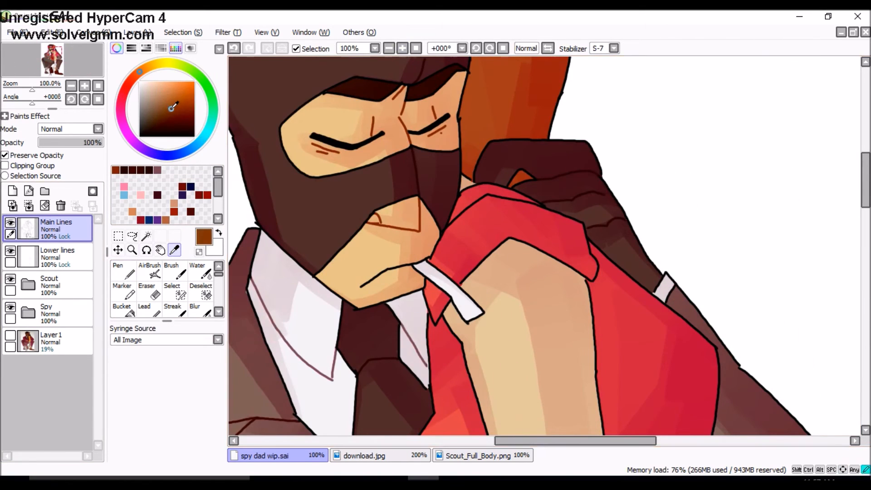
left_click(117, 272)
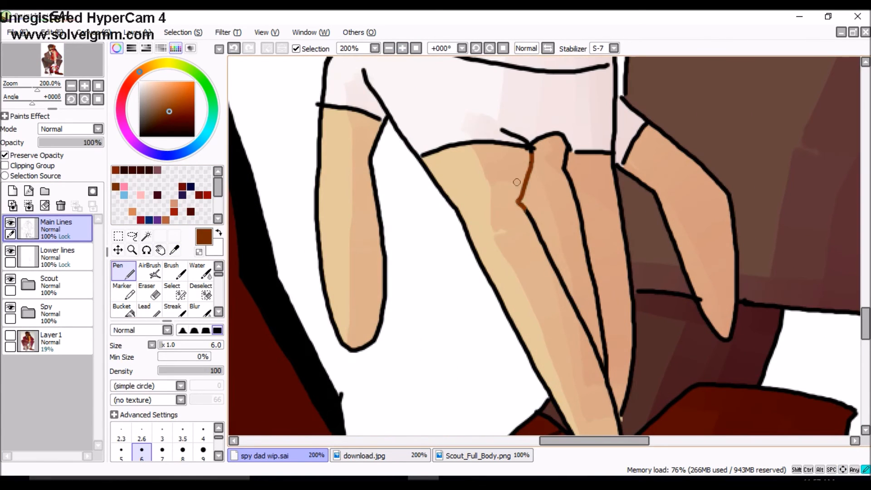
left_click(388, 48)
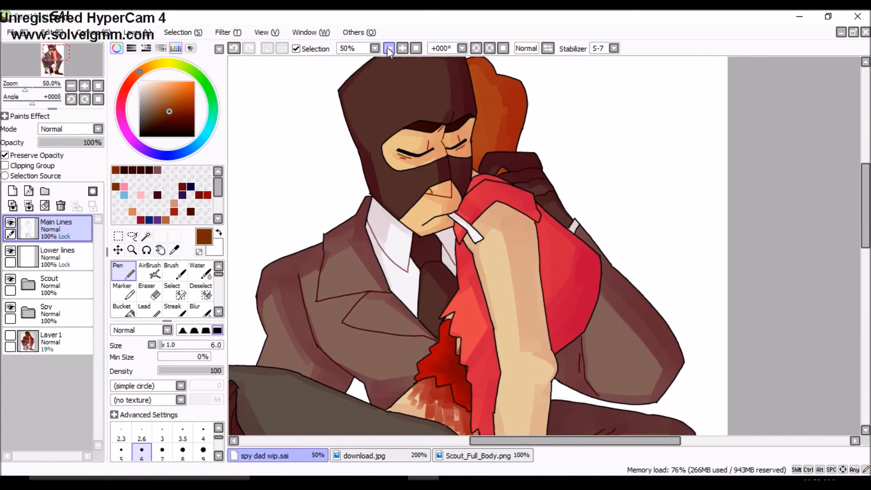
- Recolour the trouser outline dark red and enlarge the brush for the bandaged arm
left_click(401, 48)
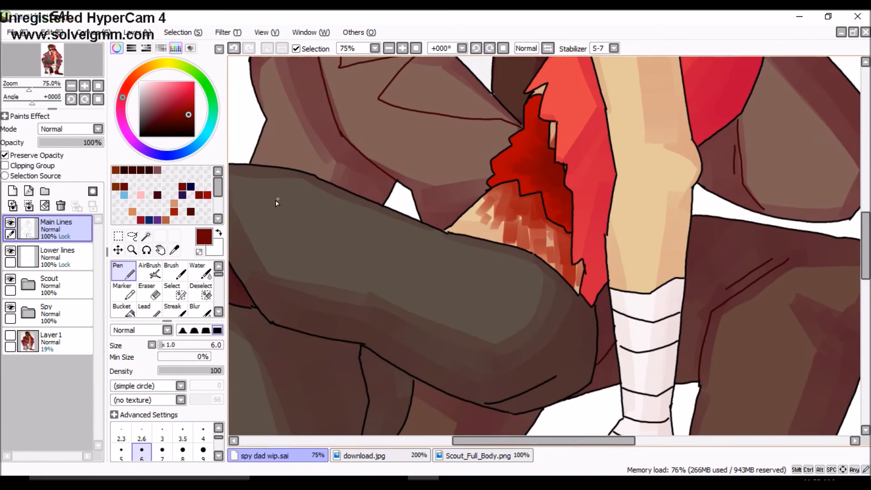
left_click(402, 47)
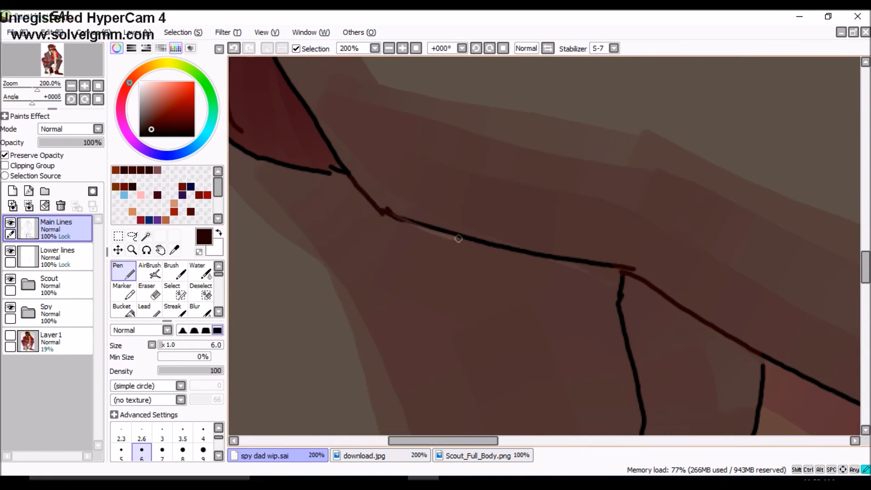
left_click(389, 49)
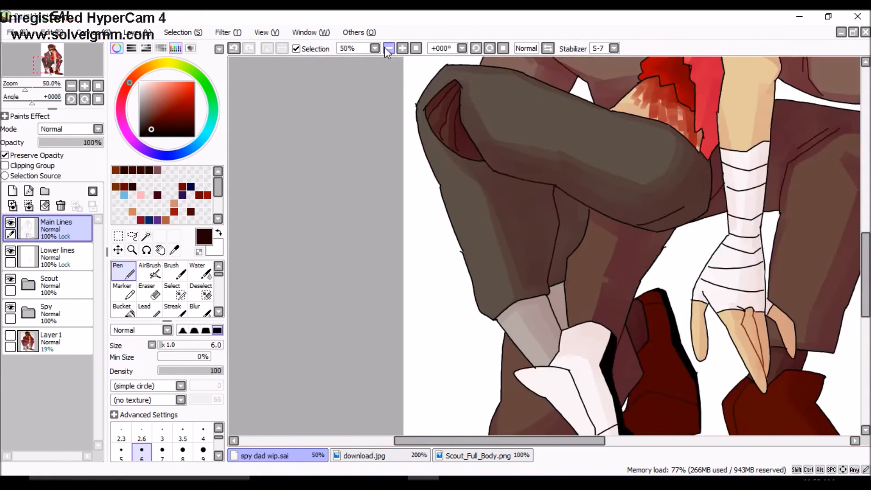
left_click(388, 48)
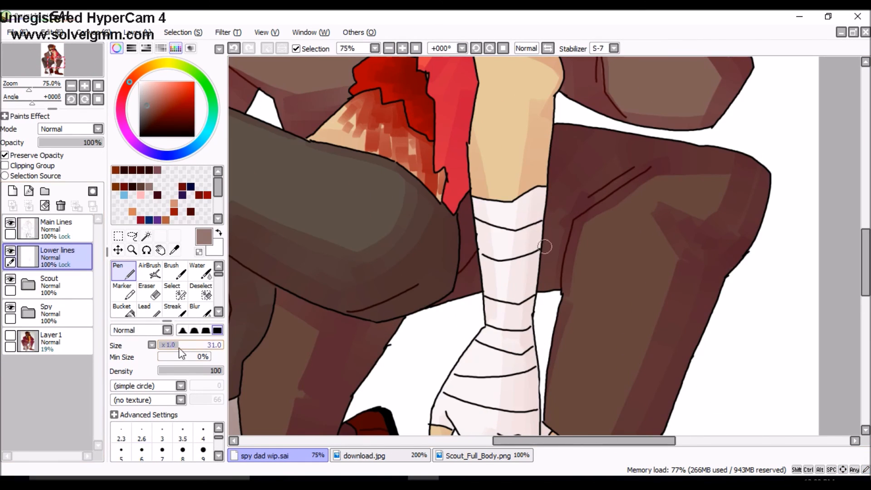
left_click(403, 48)
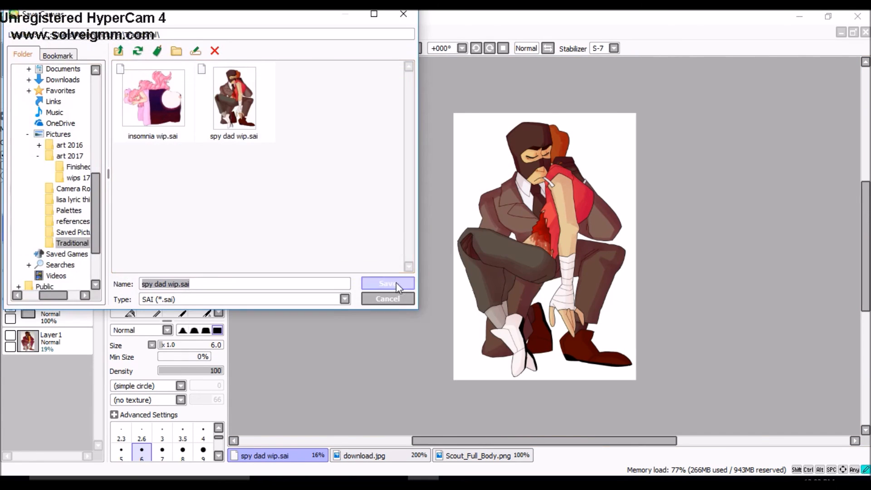
- Save the drawing as 'spy dad wip.sai'
left_click(387, 283)
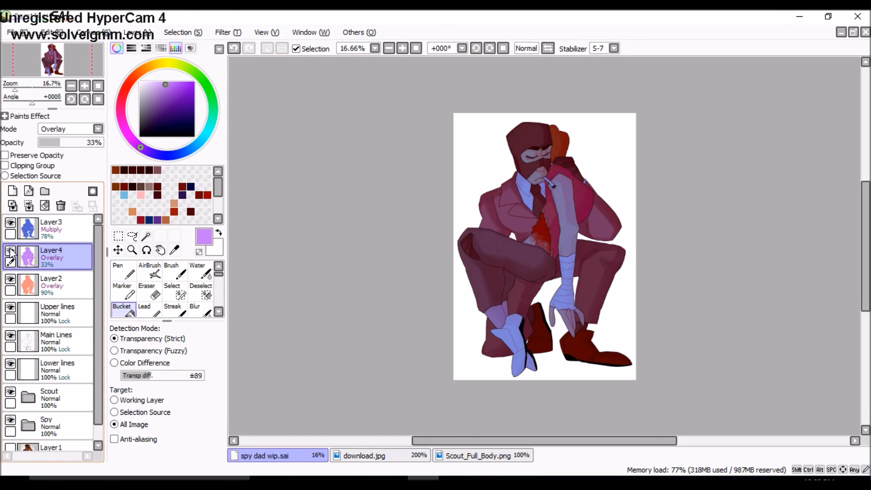
- On a new layer, paint a pale highlight streak on Scout's hair
left_click(45, 191)
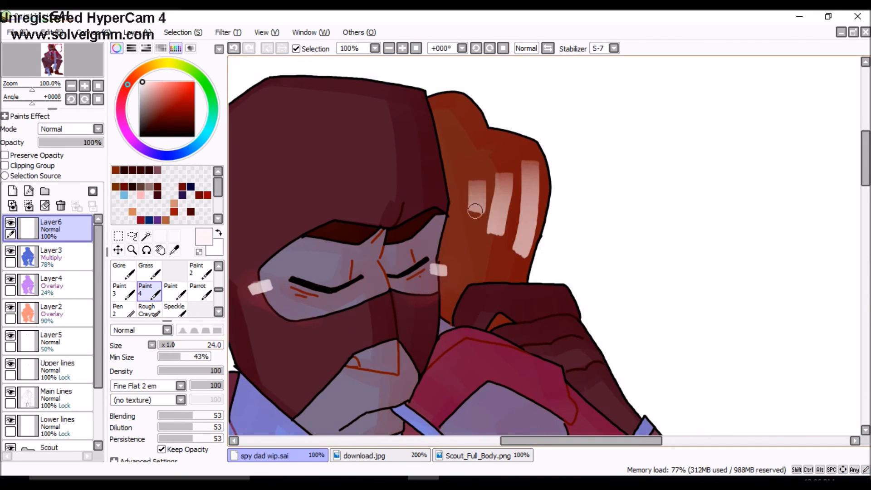
left_click(403, 48)
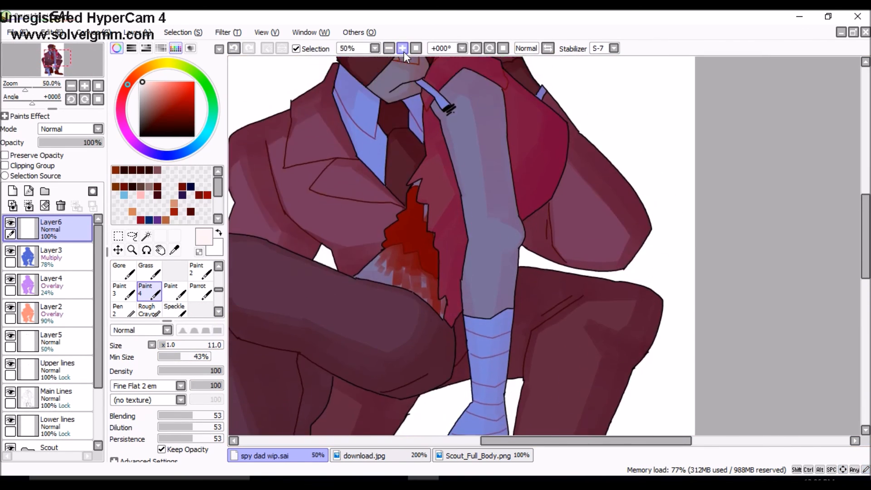
left_click(402, 47)
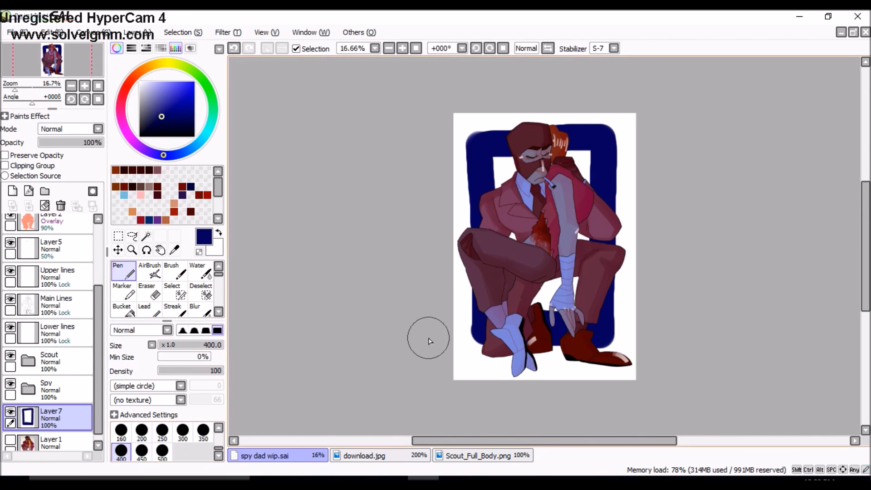
- Switch to the Eraser to tidy the dark blue background panel
left_click(147, 272)
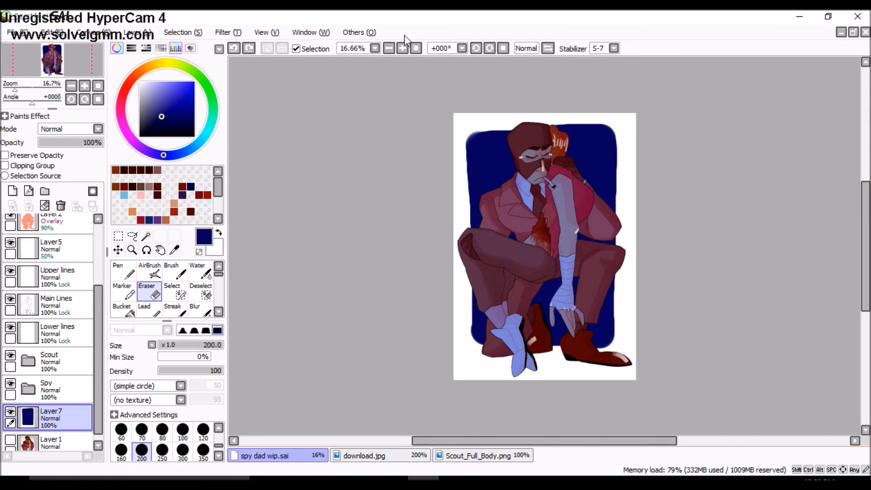